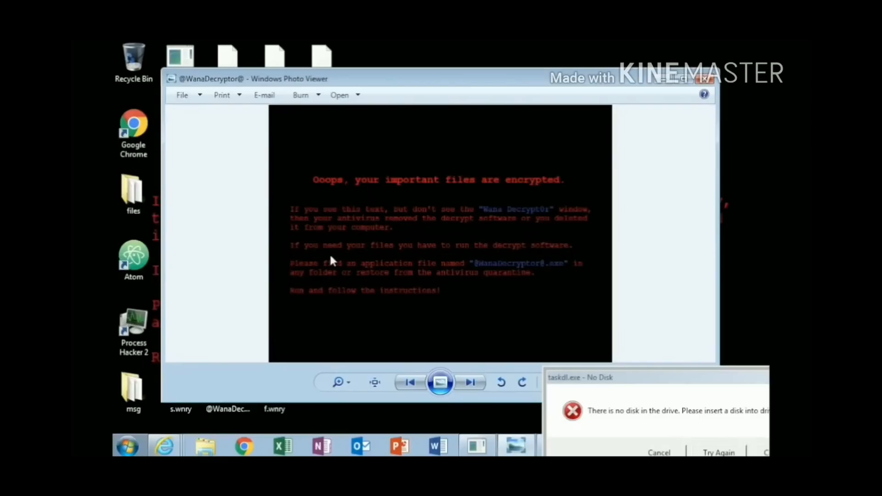
{"action": "mouse_move", "coordinate": [527, 376]}
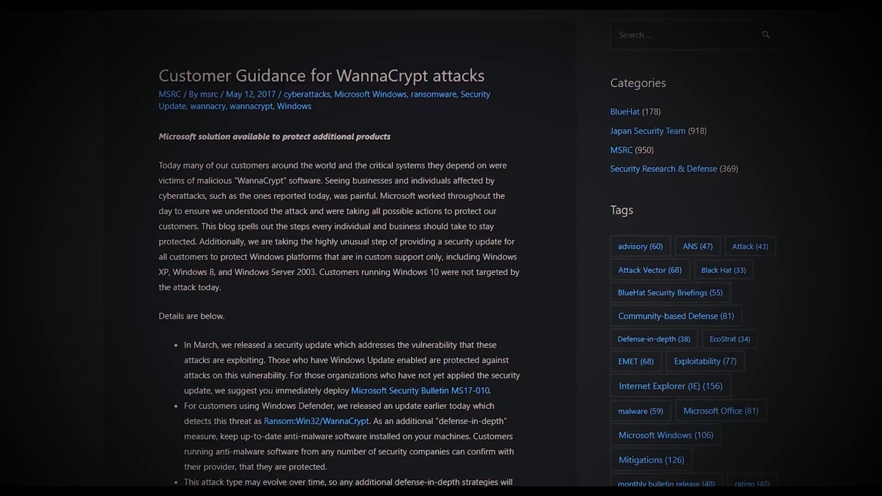
{"action": "scroll", "scroll_direction": "down", "scroll_amount": 3}
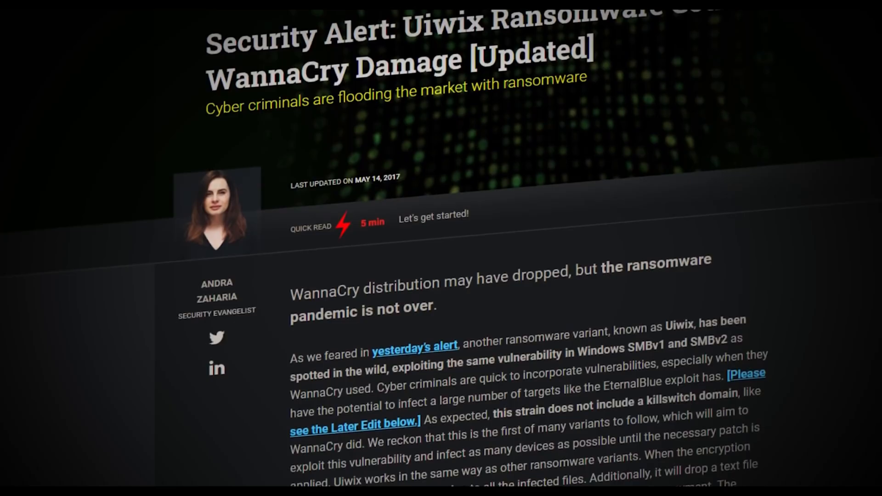
{"action": "scroll", "scroll_direction": "down", "scroll_amount": 3}
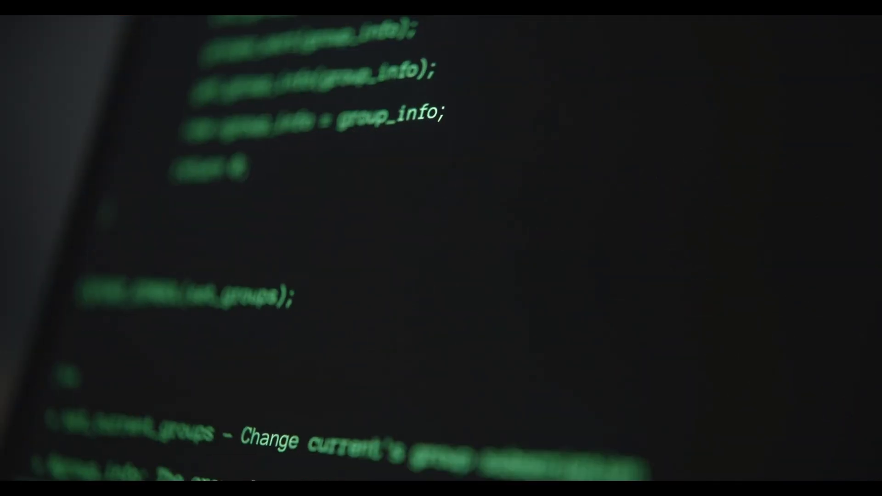
{"action": "scroll", "scroll_direction": "down", "scroll_amount": 3}
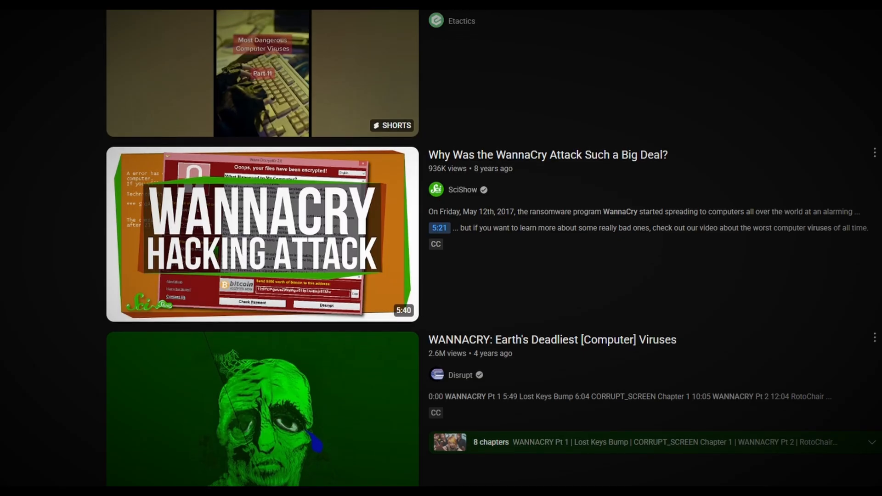
{"action": "scroll", "scroll_direction": "down", "scroll_amount": 3}
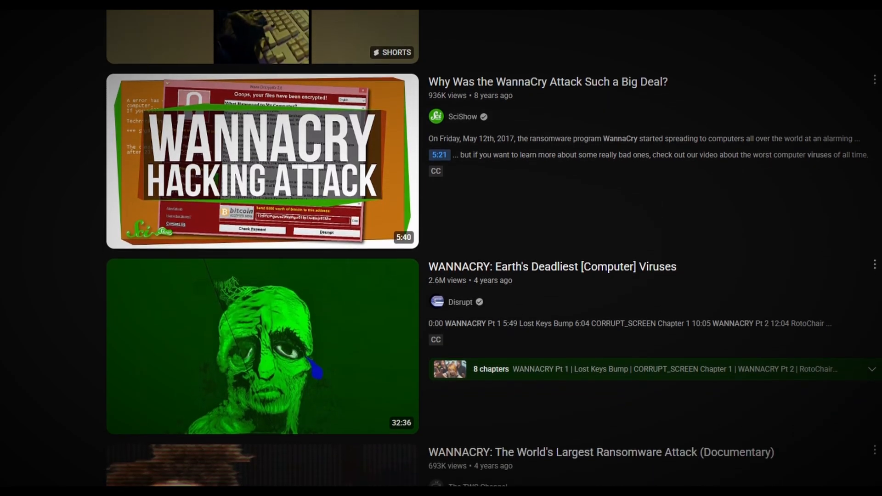
{"action": "scroll", "scroll_direction": "down", "scroll_amount": 3}
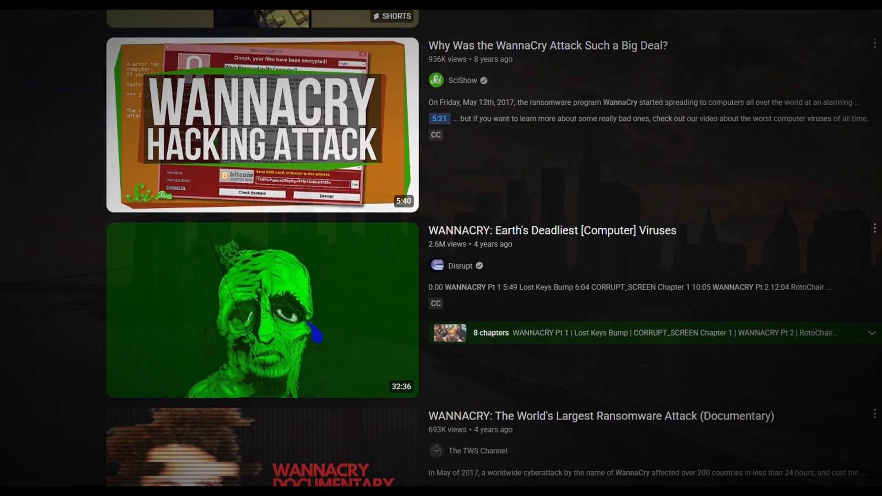